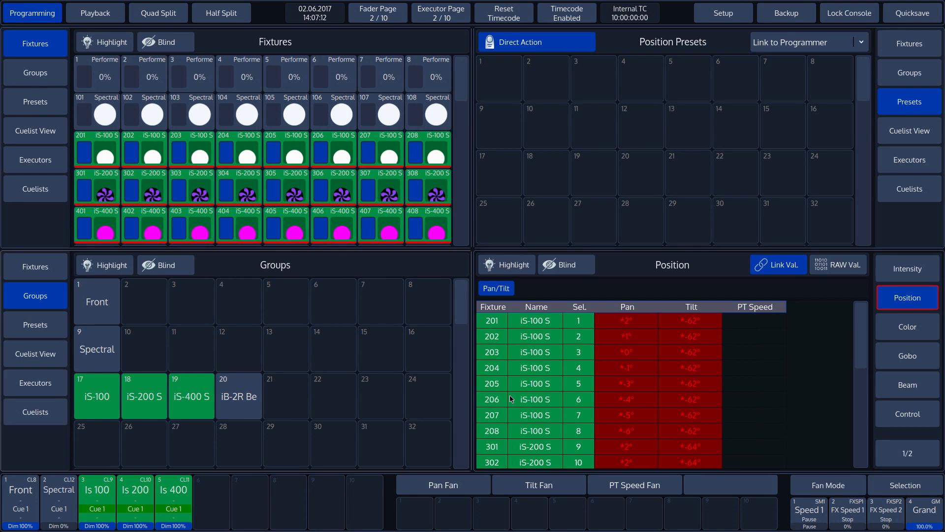
# Step: Review the intensity, color, gobo and beam values of the selected iS fixtures
pyautogui.click(907, 268)
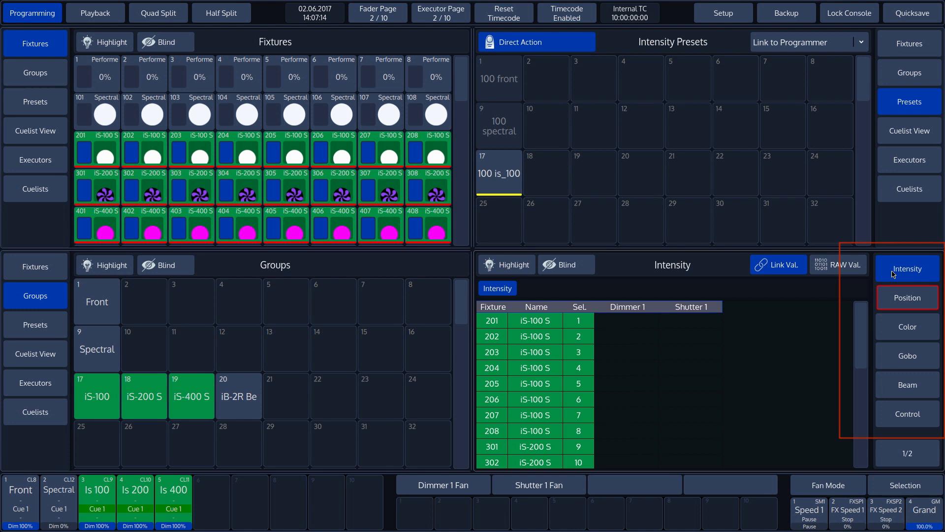
pyautogui.click(907, 326)
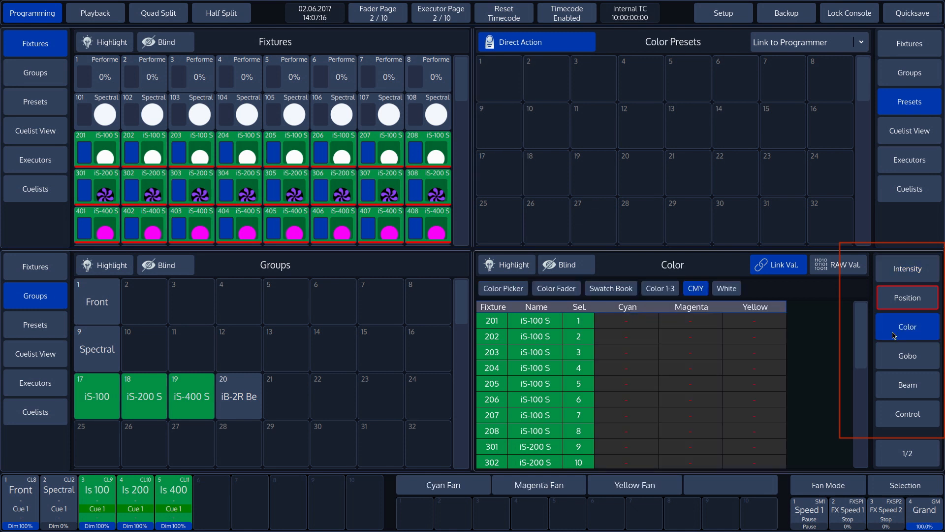
pyautogui.click(907, 356)
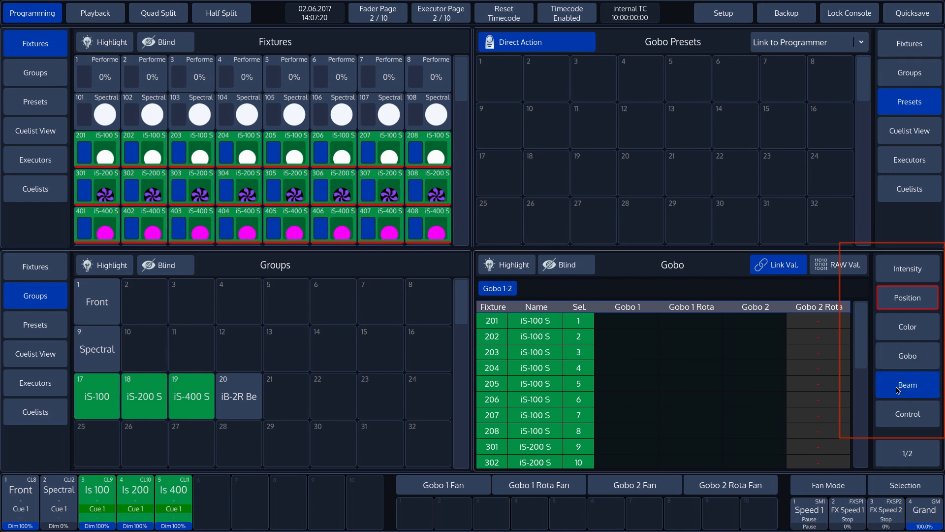
pyautogui.click(908, 384)
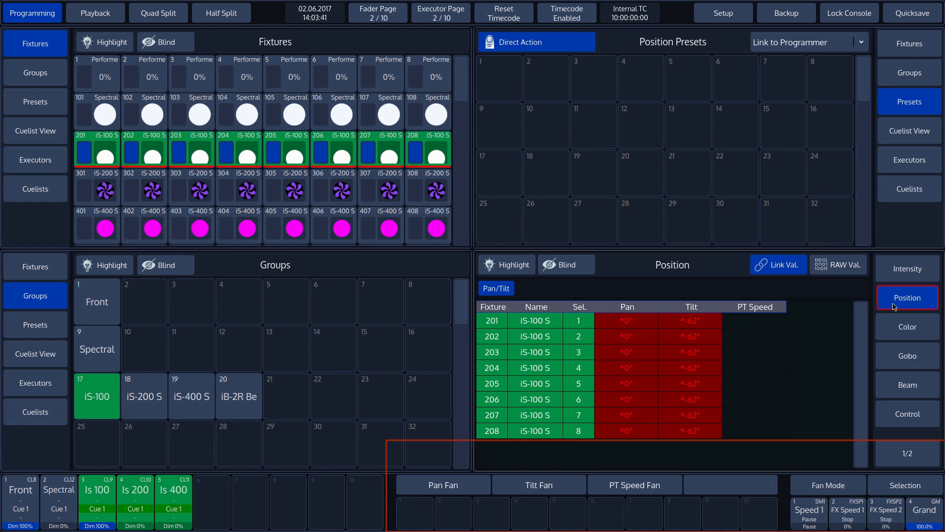
# Step: Show iS-100 position values and turn on fanning for pan
pyautogui.click(828, 485)
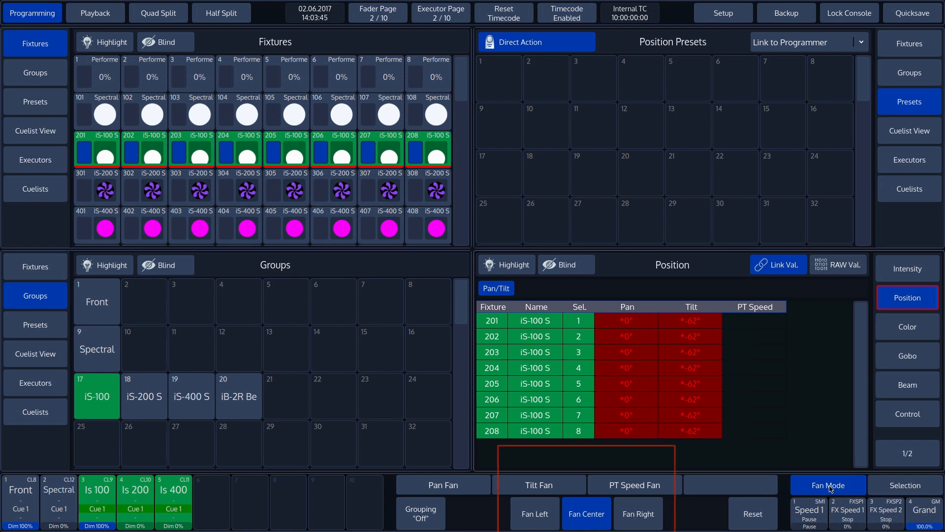
pyautogui.click(586, 513)
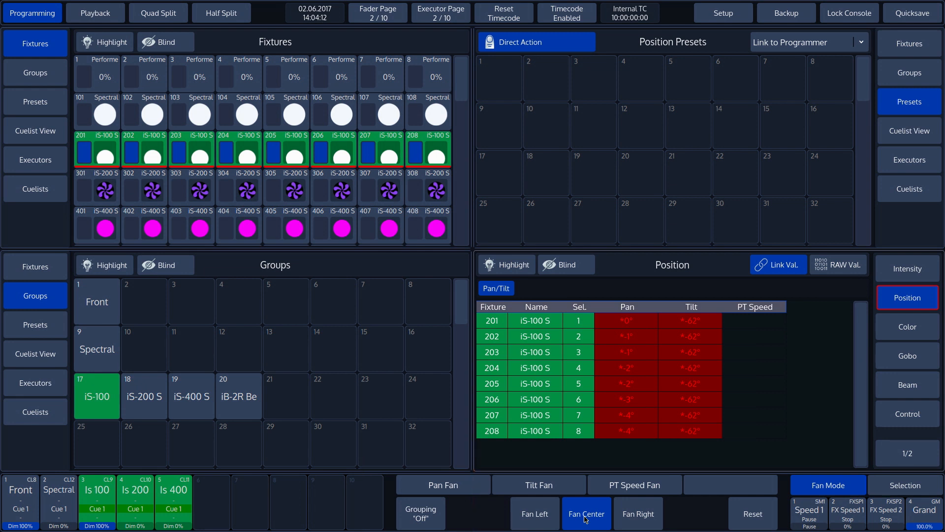
# Step: Enter a fan group size of 4 on the New Group Size keypad
pyautogui.click(420, 513)
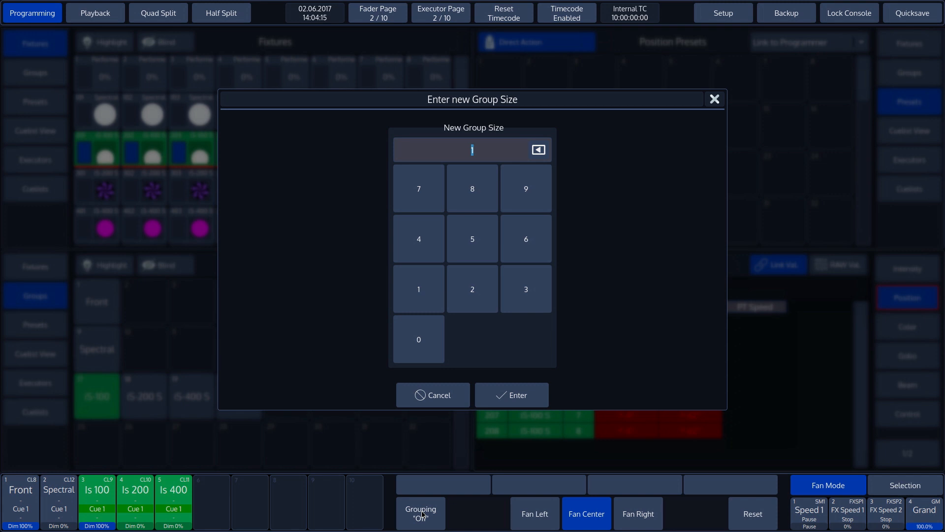
pyautogui.click(472, 289)
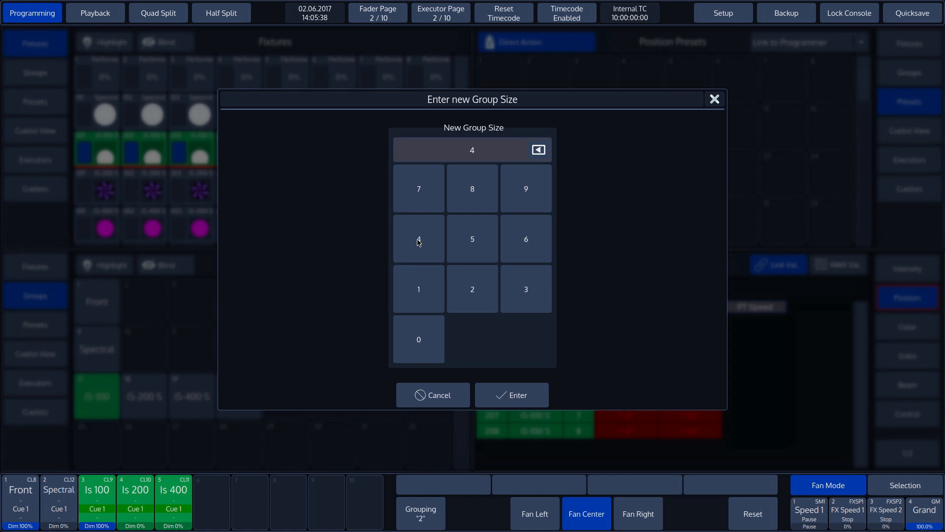
pyautogui.click(511, 395)
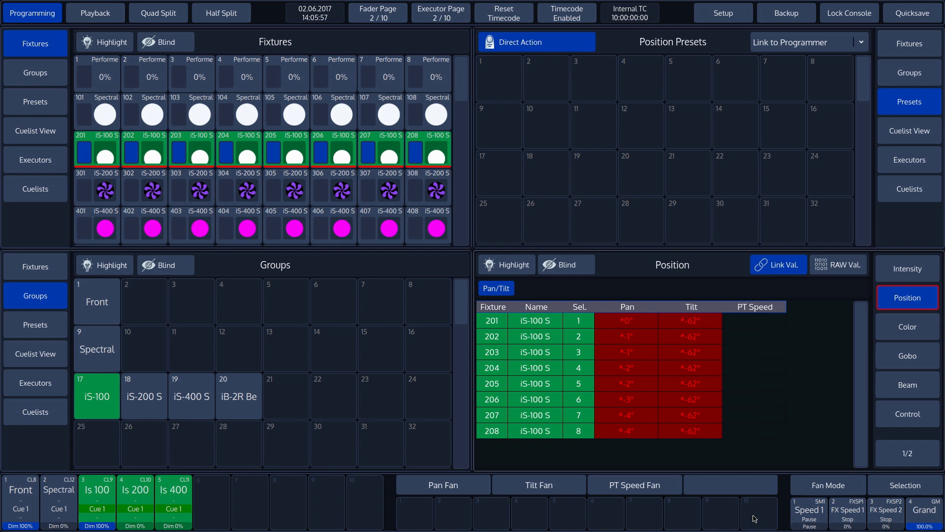
# Step: Toggle fanning back on, then off again
pyautogui.click(828, 484)
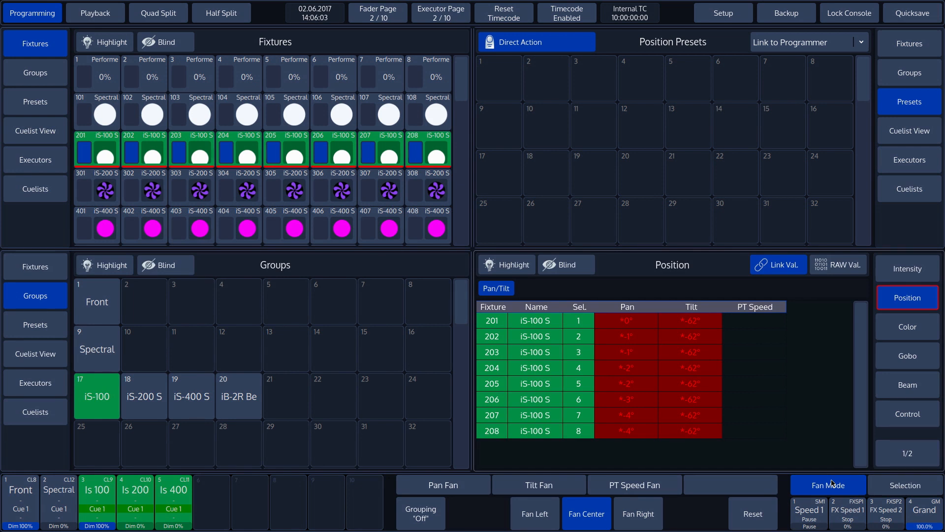
pyautogui.click(144, 395)
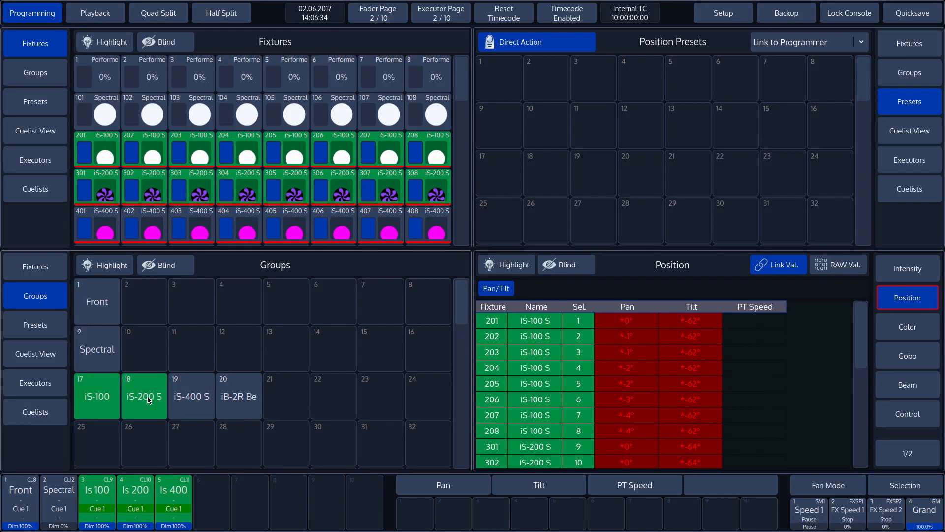
# Step: Add the iS-400 fixtures, turn on pan fanning and confirm a group size of 8
pyautogui.click(191, 396)
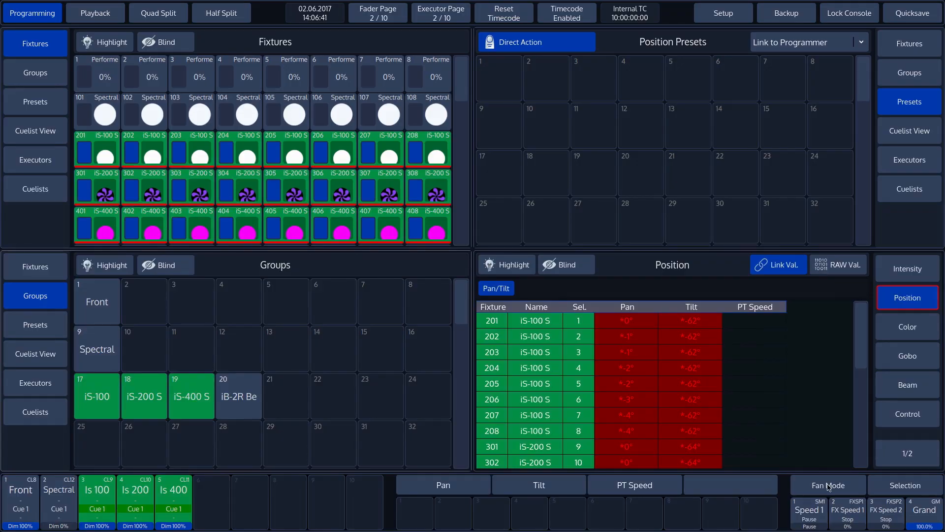
pyautogui.click(828, 484)
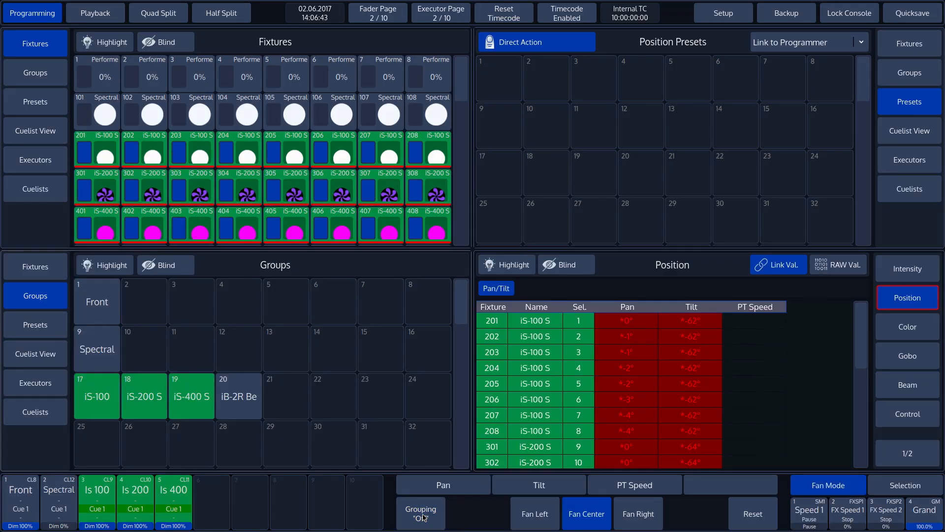
pyautogui.click(420, 513)
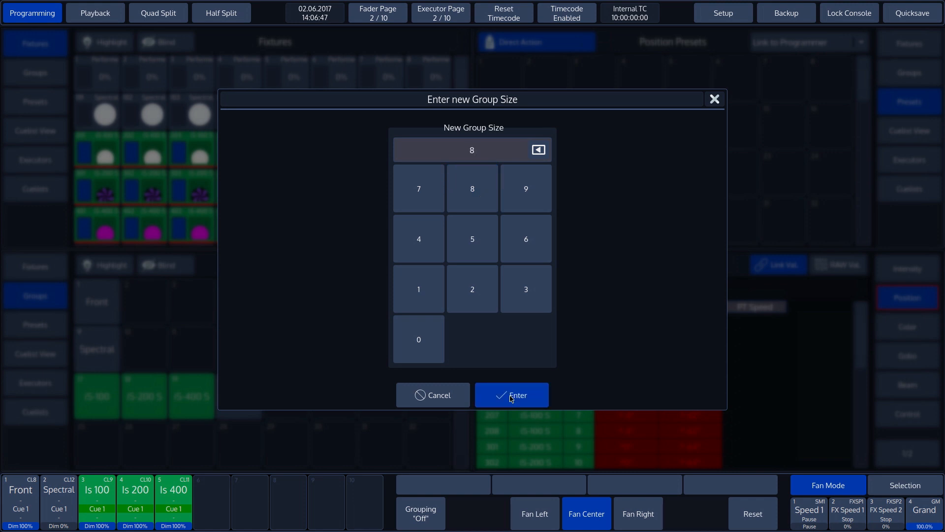
pyautogui.click(511, 395)
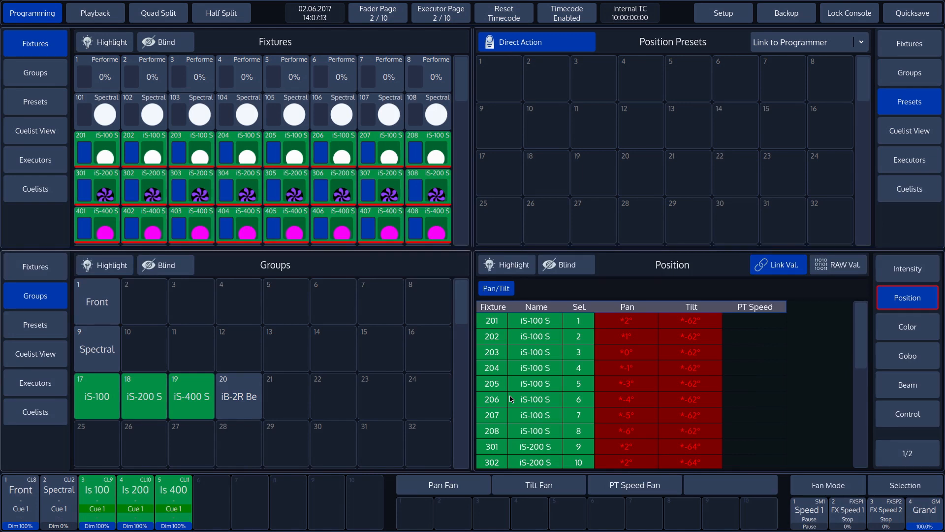
# Step: Cycle intensity, color, gobo and beam pages, then enable fanning on iS-400 color values
pyautogui.click(907, 268)
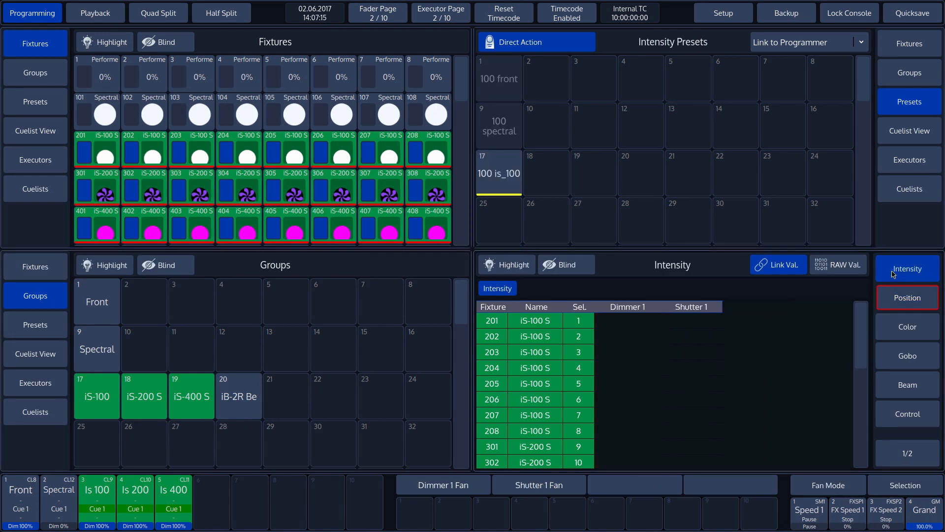
pyautogui.click(907, 327)
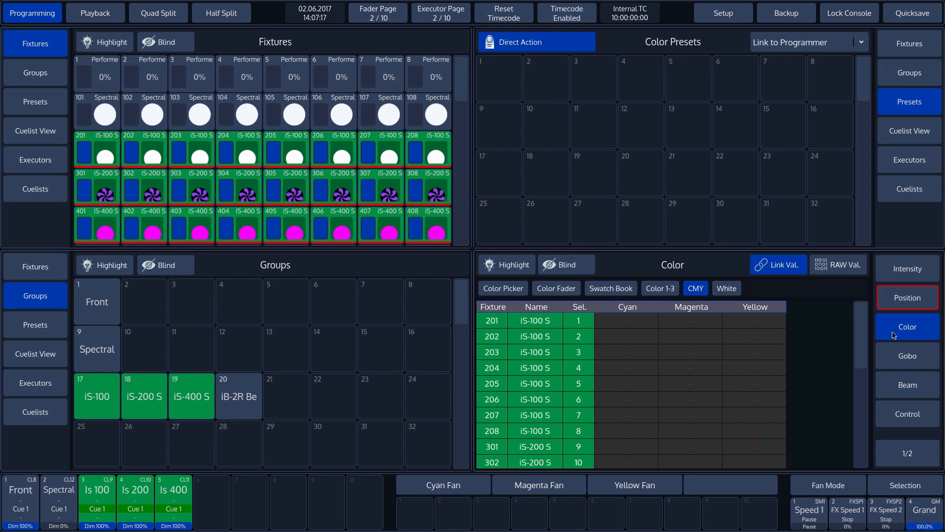
pyautogui.click(907, 356)
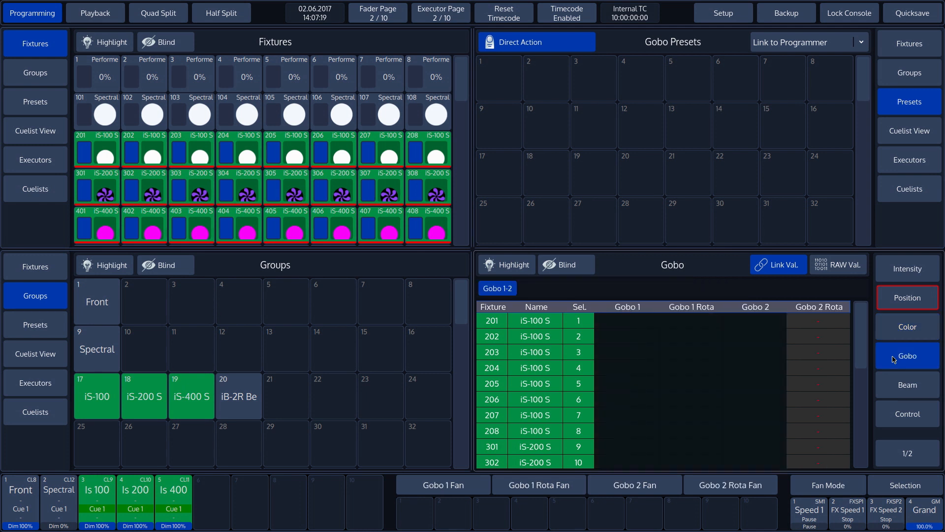
pyautogui.click(907, 384)
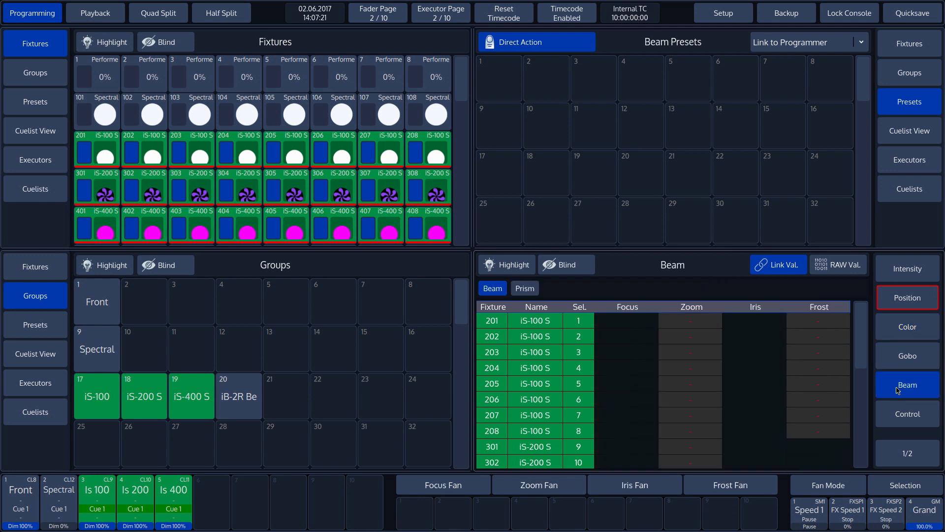
pyautogui.click(908, 326)
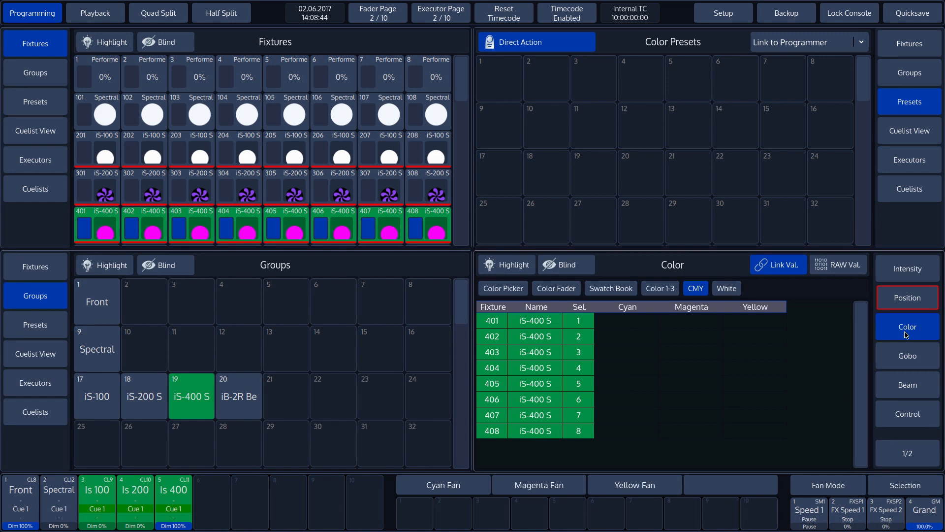
pyautogui.click(828, 485)
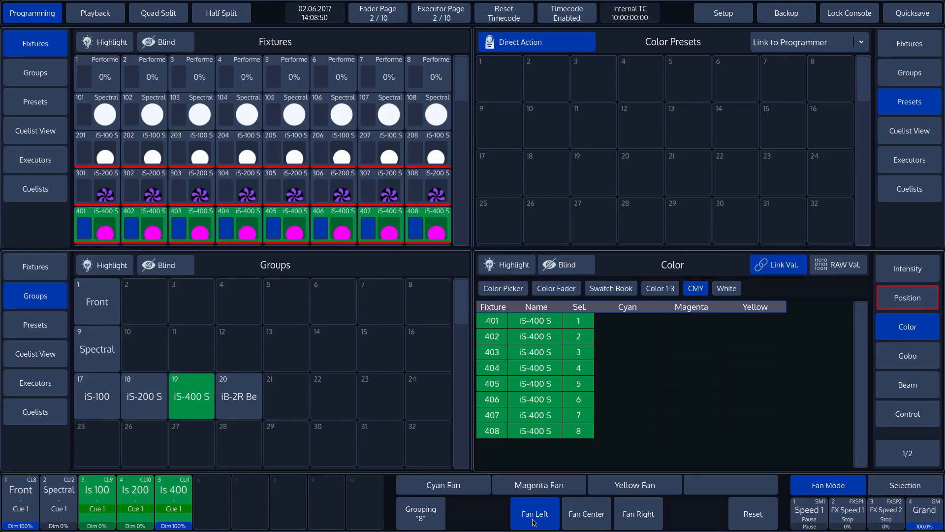